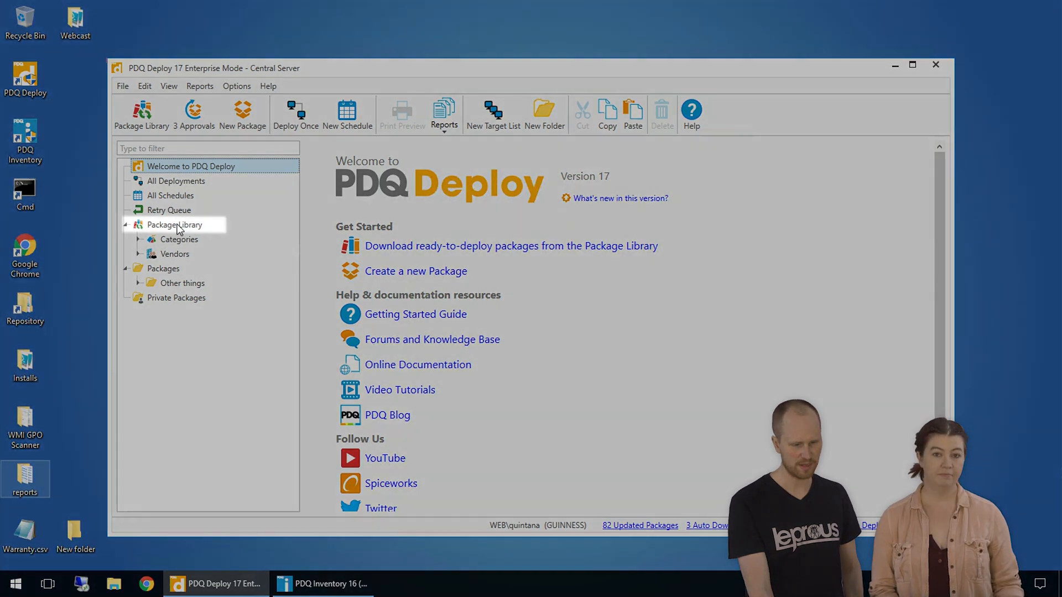
Open the Package Library listing available packages with versions, categories and vendors
{"action": "left_click", "coordinate": [174, 224]}
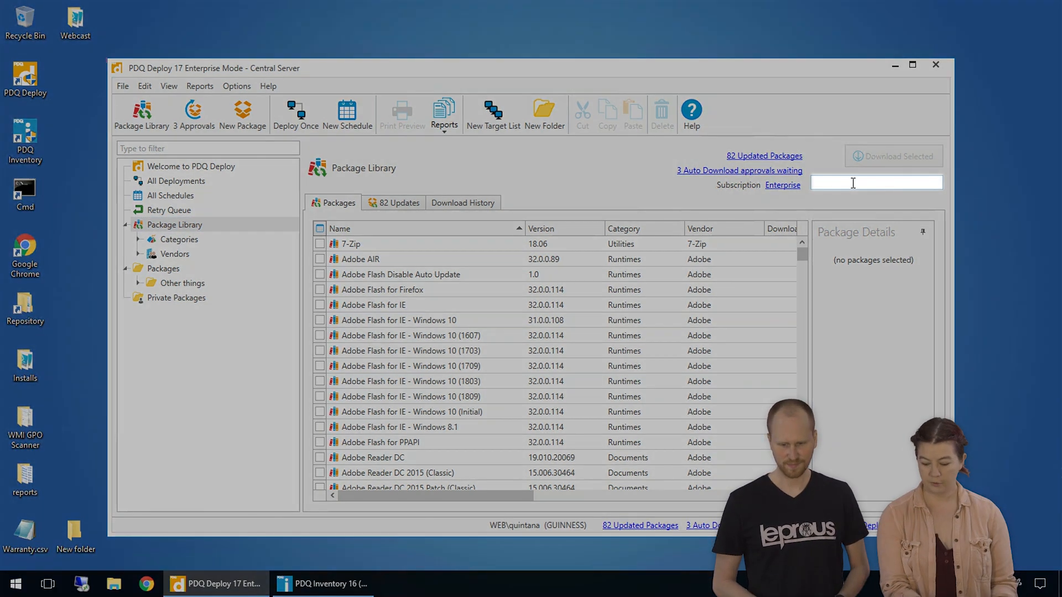
Filter the library for 'chrome' and download Google Chrome Enterprise
{"action": "type", "text": "chrome"}
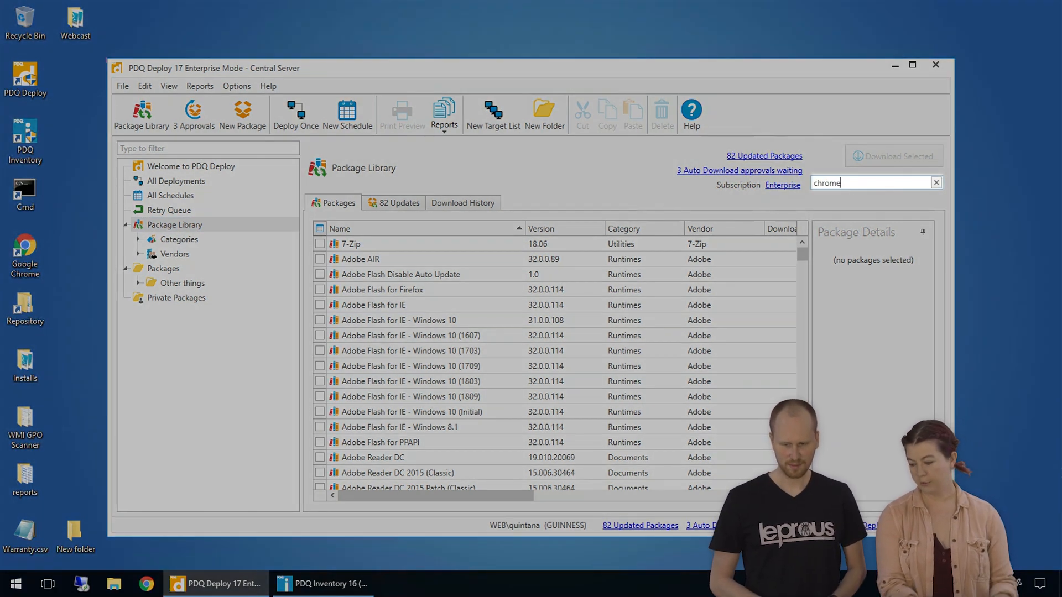
{"action": "type", "text": "chrome"}
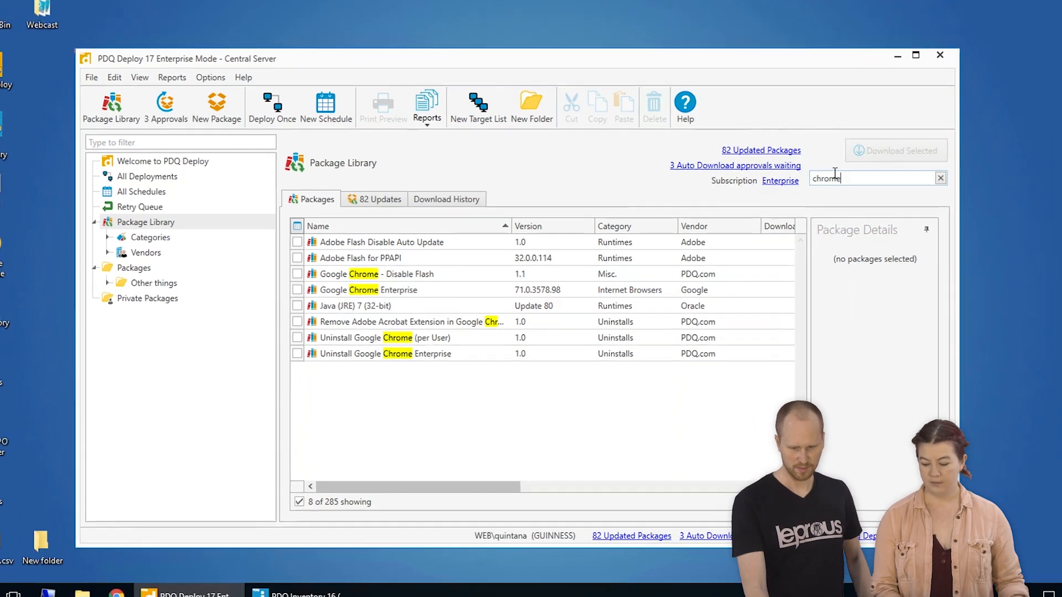
{"action": "left_click", "coordinate": [268, 290]}
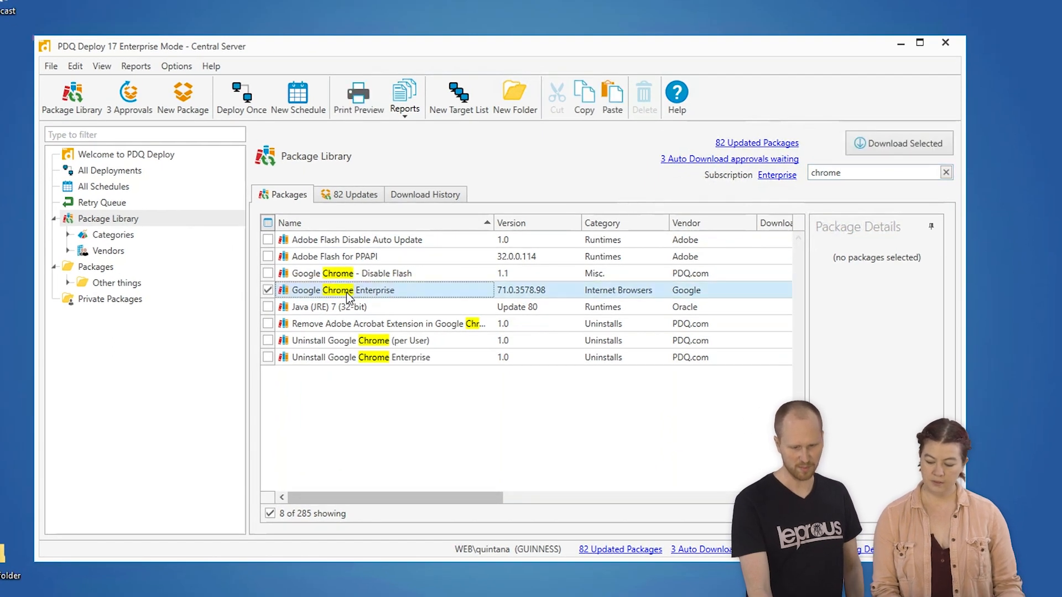
{"action": "left_click", "coordinate": [341, 290]}
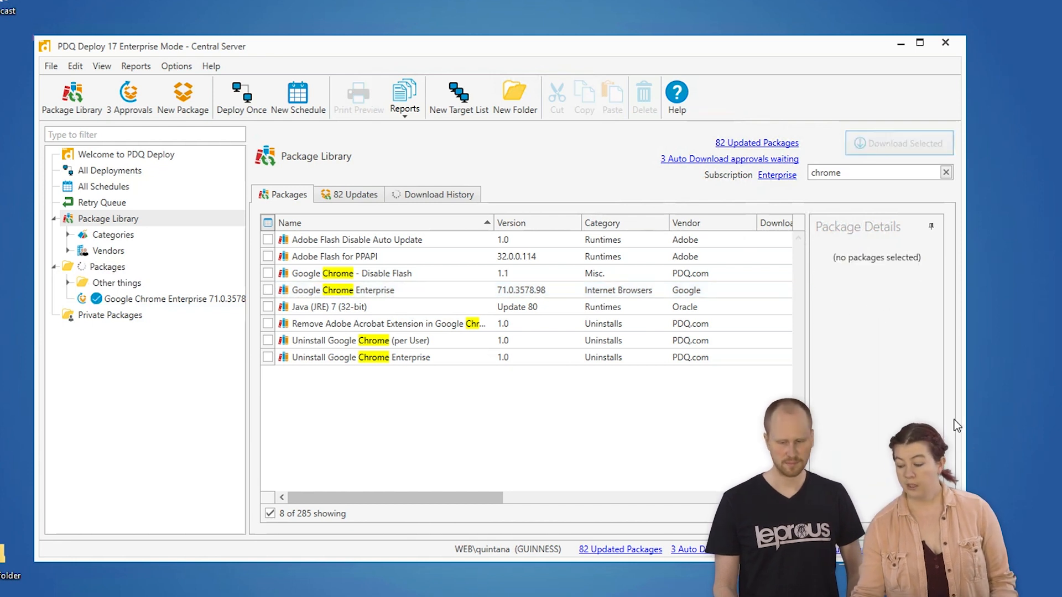
Open Google Chrome Enterprise 71.0.3578.98 details and scroll through its versions
{"action": "left_click", "coordinate": [268, 290]}
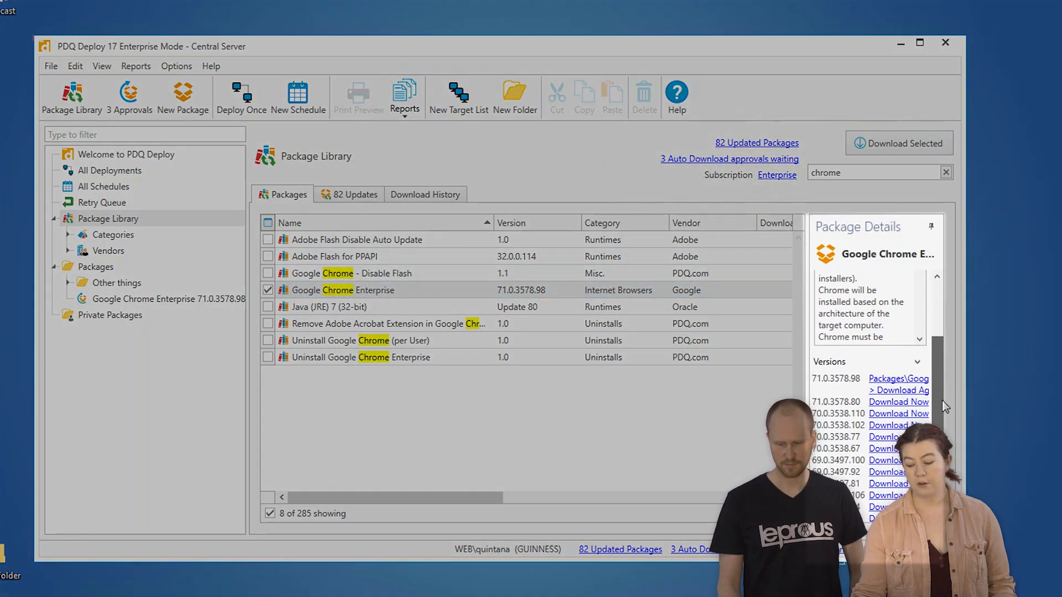
{"action": "scroll", "scroll_direction": "down", "scroll_amount": 3}
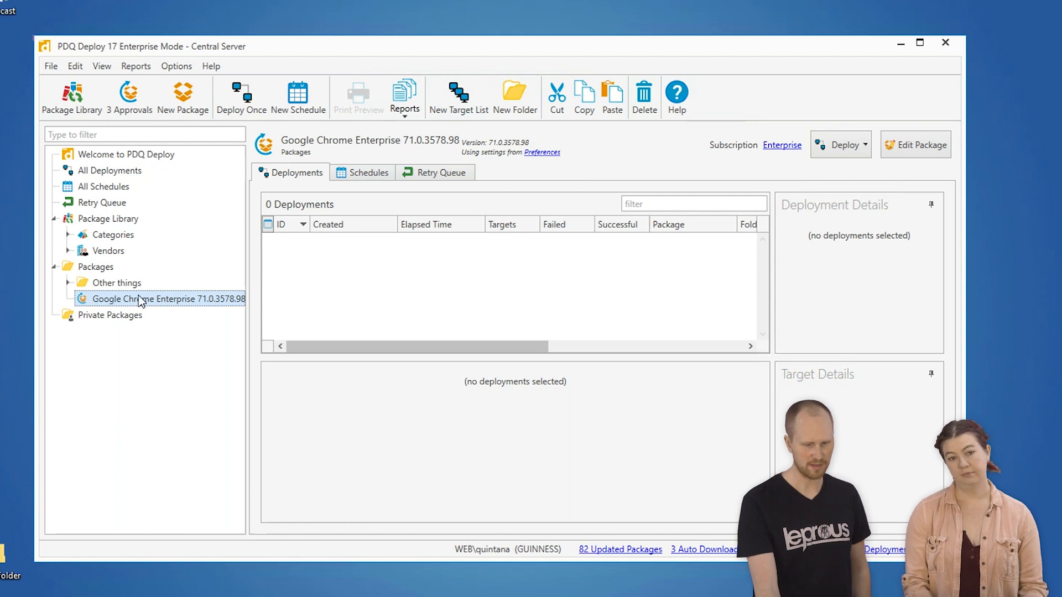
{"action": "mouse_move", "coordinate": [241, 96]}
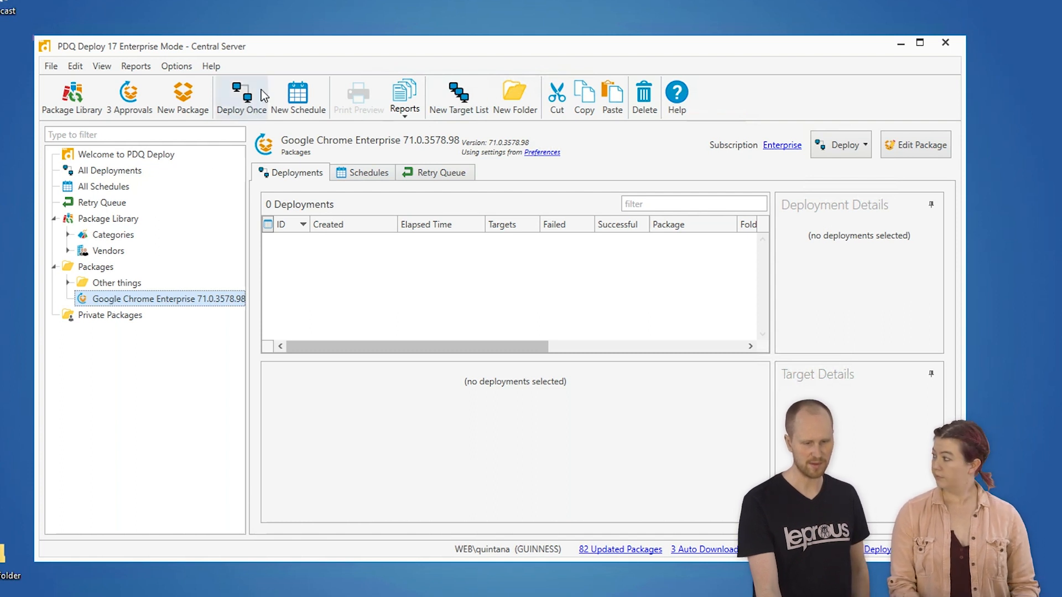
Start a Deploy Once deployment for Google Chrome Enterprise 71.0.3578.98
{"action": "left_click", "coordinate": [240, 97]}
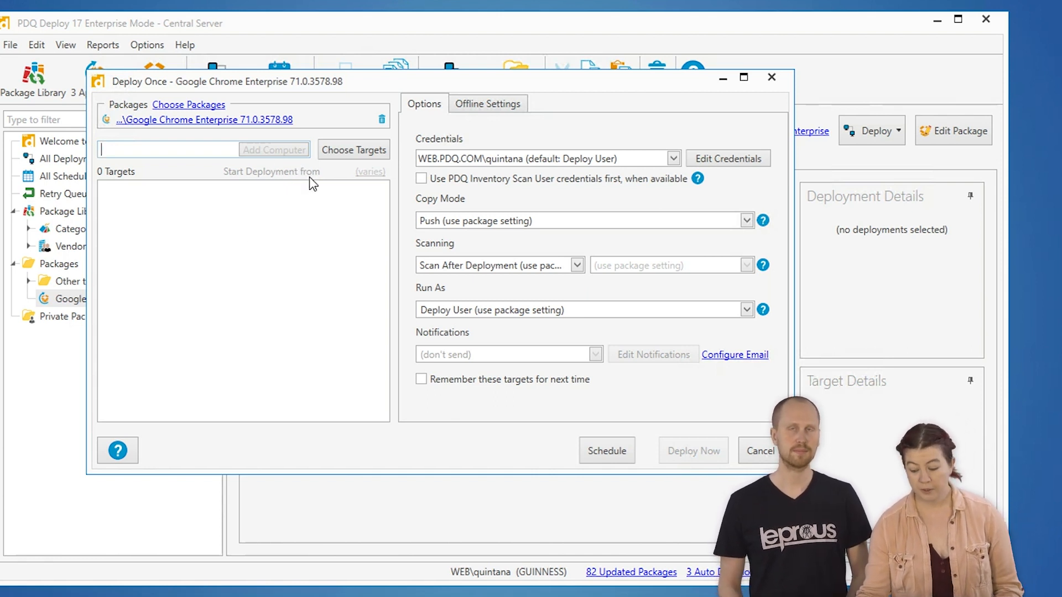
Choose targets from PDQ Inventory to list its collections and 46 computers
{"action": "left_click", "coordinate": [352, 150]}
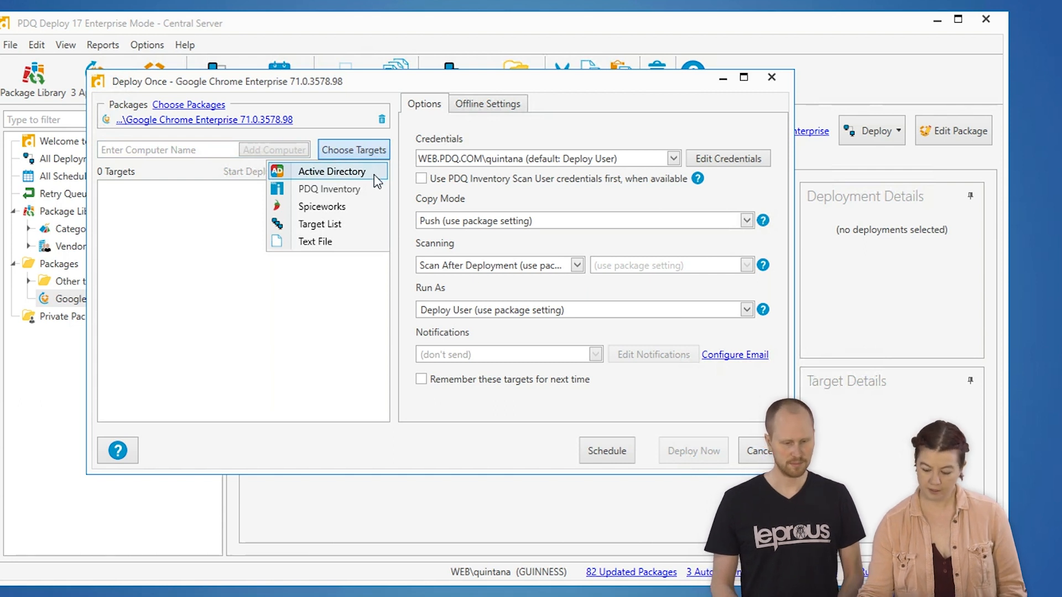
{"action": "mouse_move", "coordinate": [320, 224]}
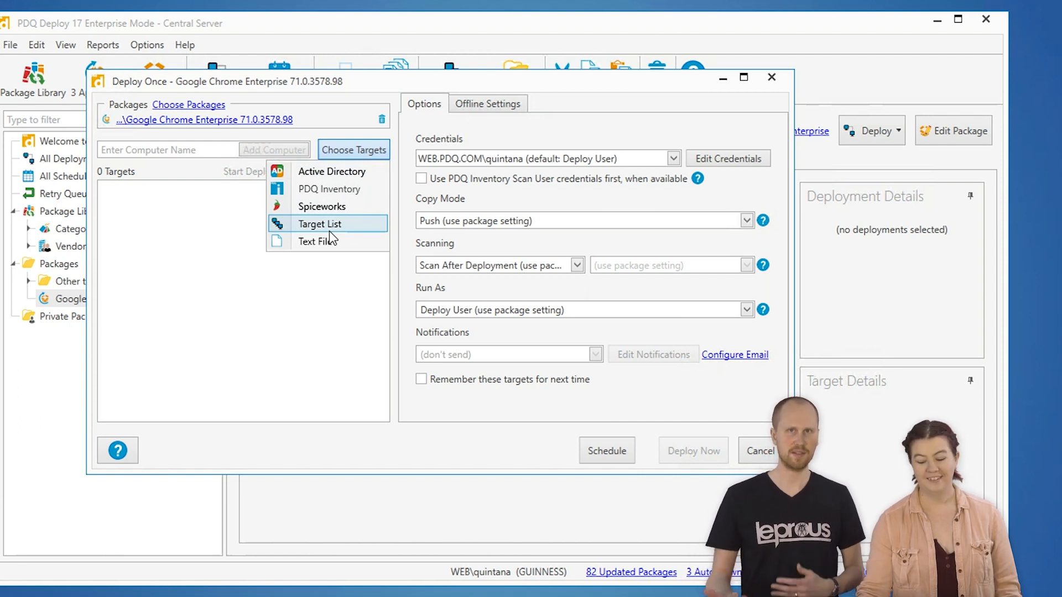
{"action": "mouse_move", "coordinate": [329, 189]}
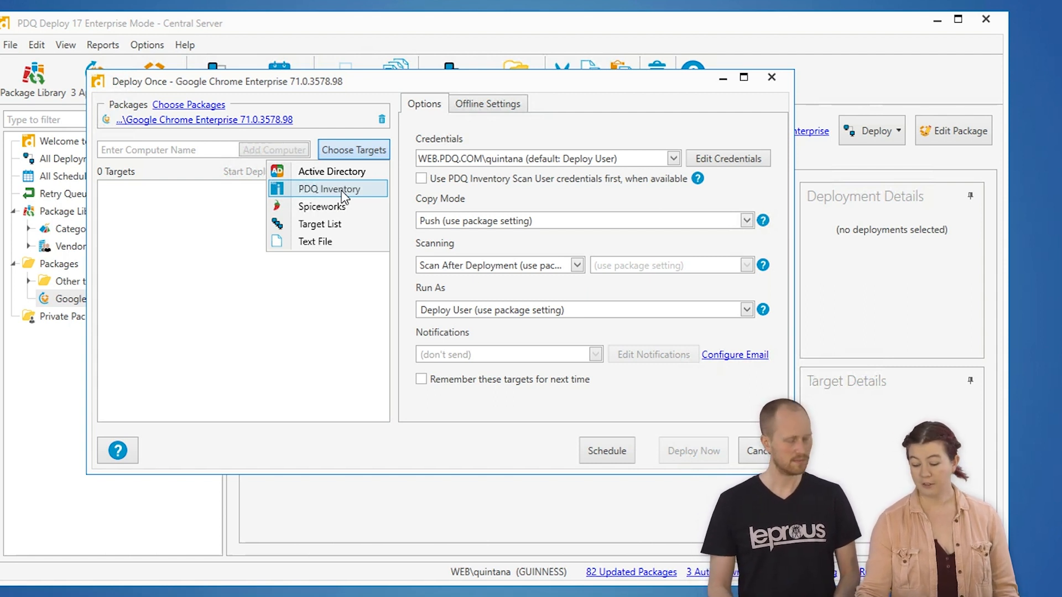
{"action": "left_click", "coordinate": [331, 189]}
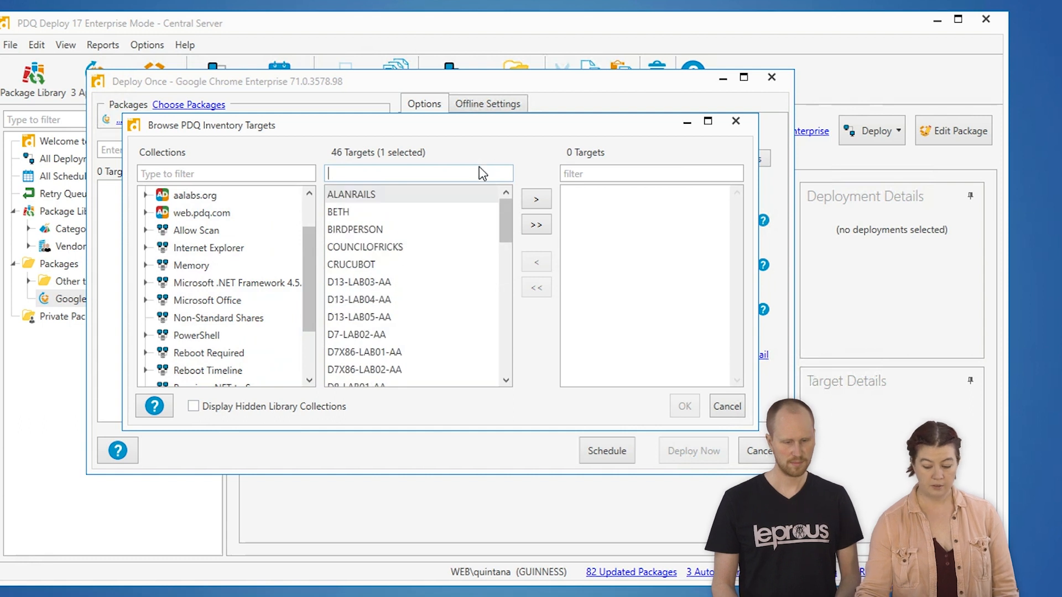
Filter for 'plu', add PLUMBUS as the deployment target, and confirm
{"action": "type", "text": "plumbus"}
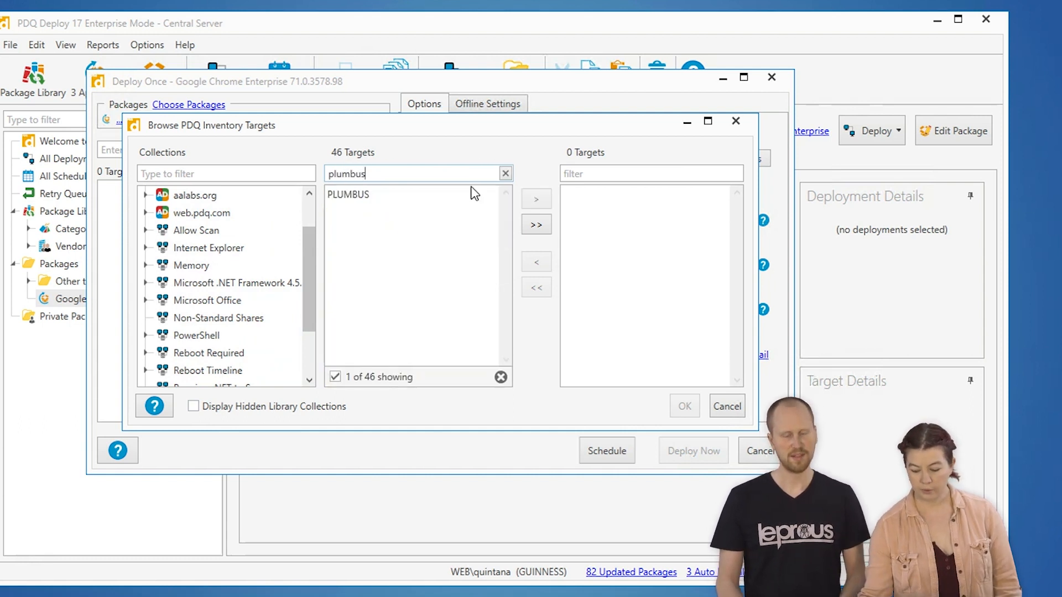
{"action": "left_click", "coordinate": [348, 194]}
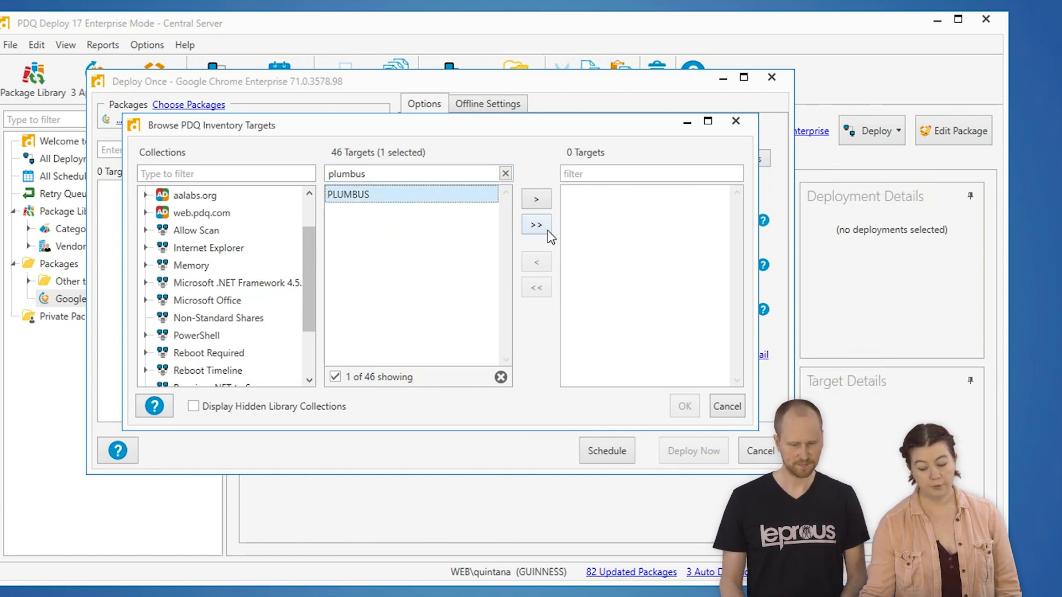
{"action": "left_click", "coordinate": [536, 199]}
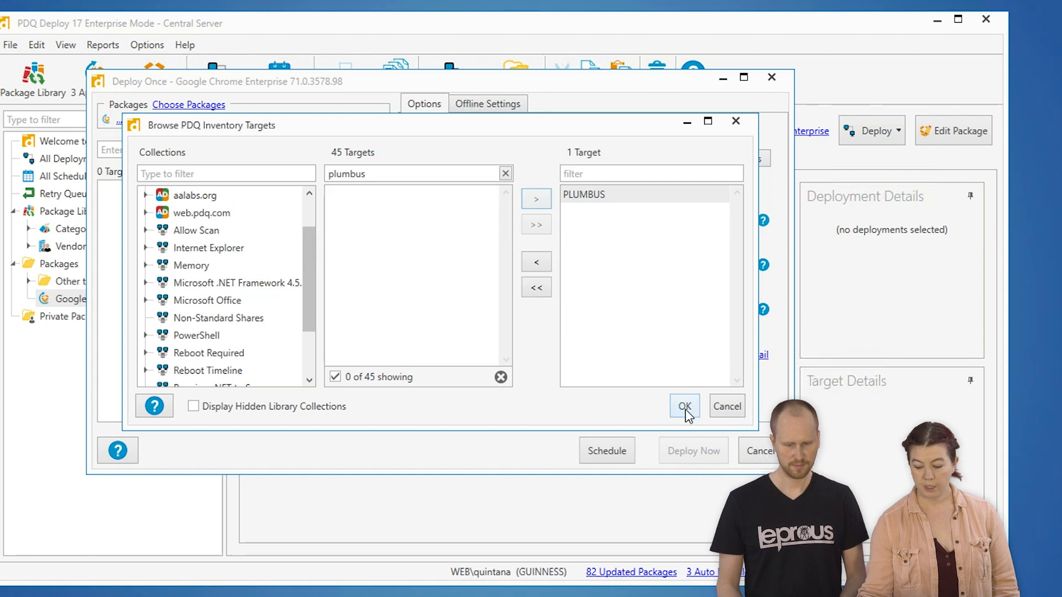
{"action": "left_click", "coordinate": [683, 406]}
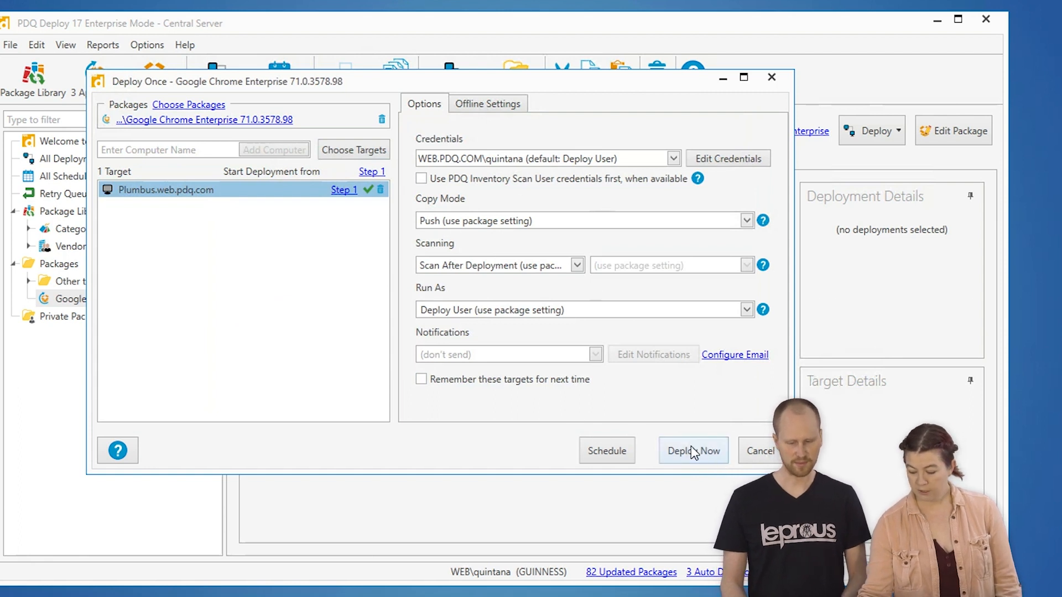
Deploy Google Chrome Enterprise to Plumbus.web.pdq.com now
{"action": "left_click", "coordinate": [692, 450]}
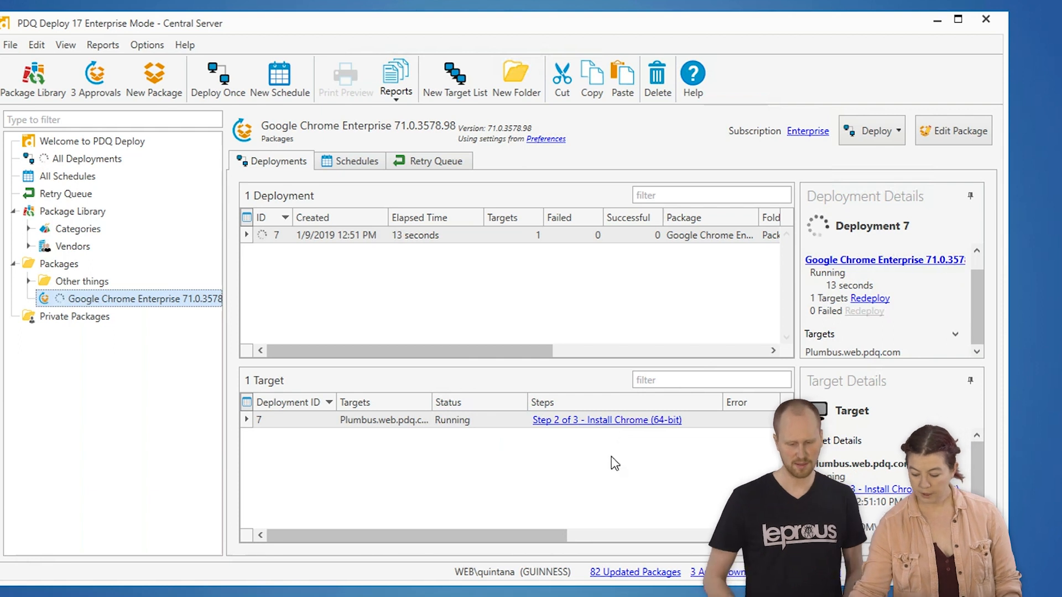
Open the step results of the finished Chrome deployment to Plumbus
{"action": "left_click", "coordinate": [607, 419]}
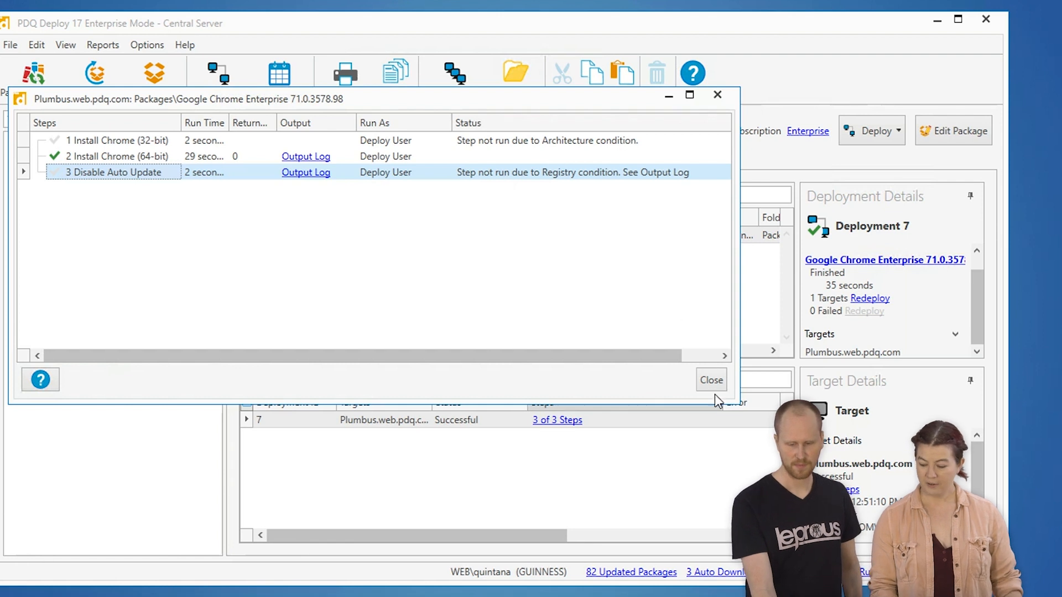
Close the Plumbus step results after confirming all 3 steps succeeded
{"action": "left_click", "coordinate": [710, 380]}
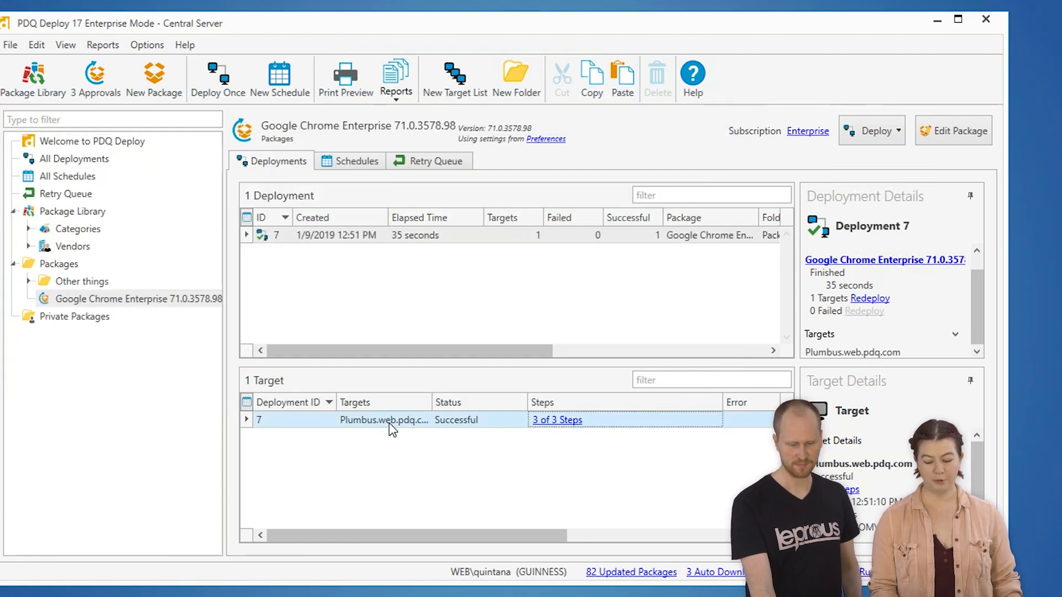